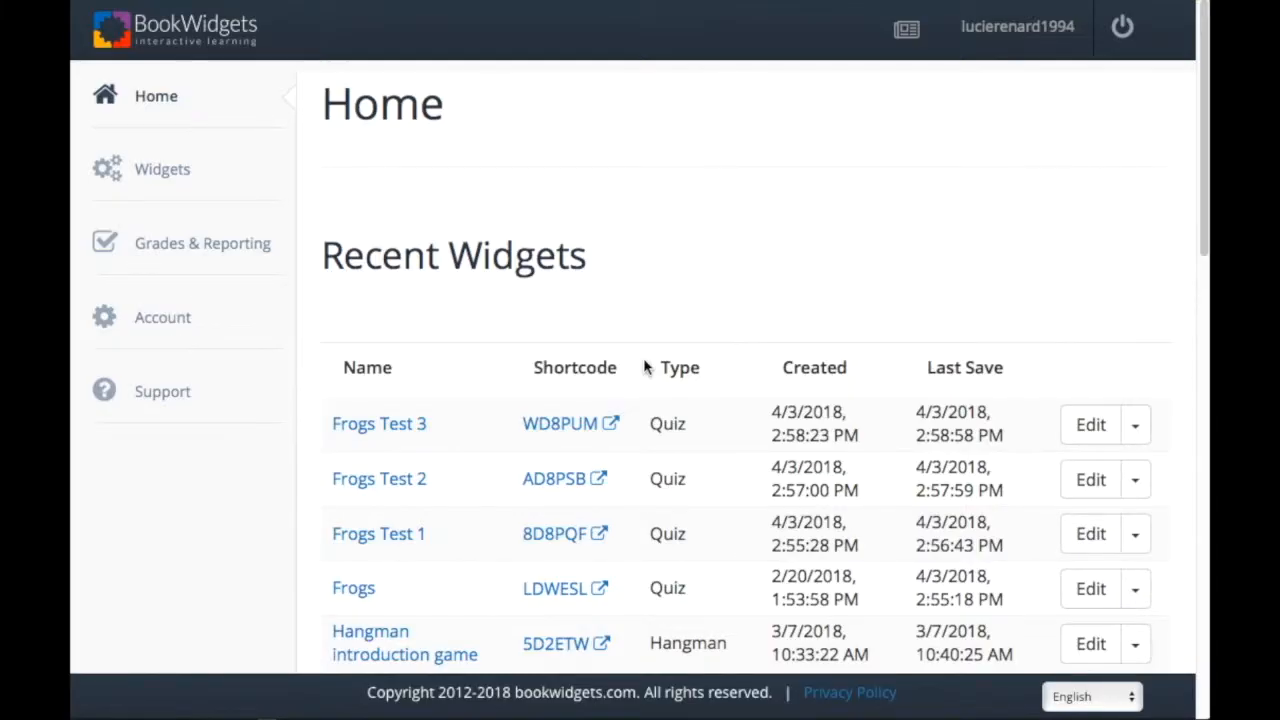
pyautogui.moveTo(220, 250)
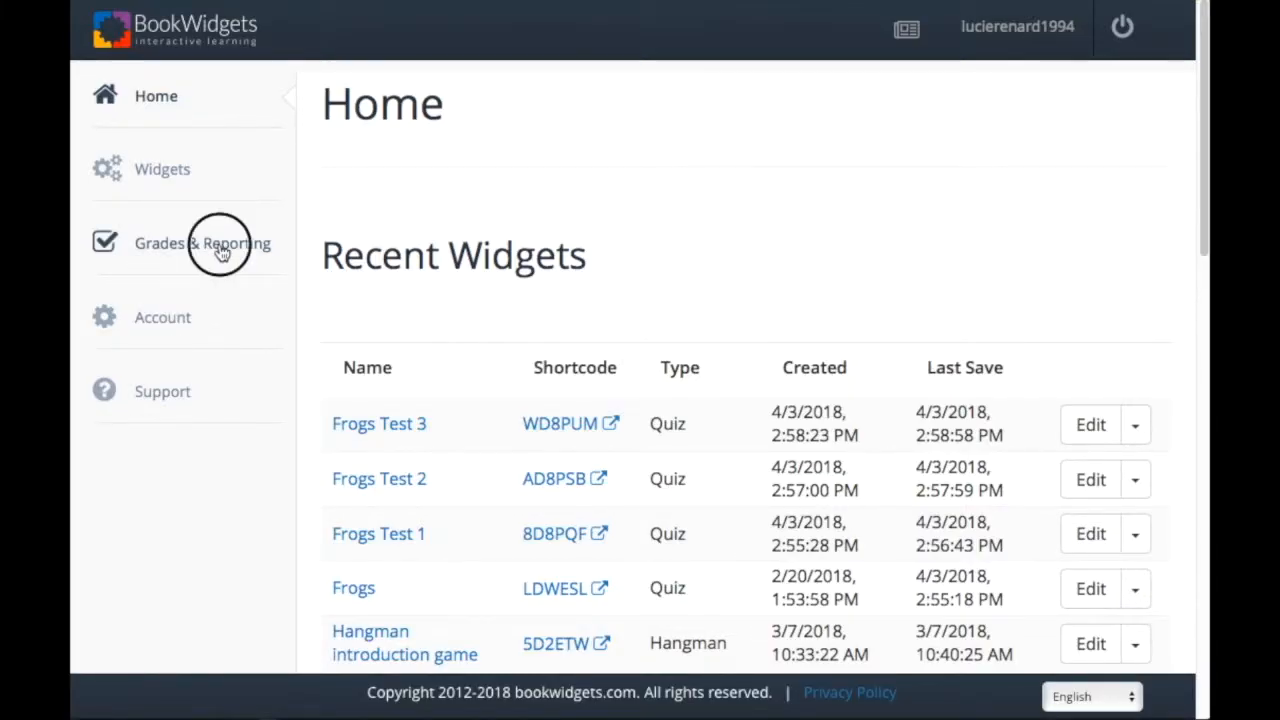
# - Show the Student Work list under Grades & Reporting, listing the submitted Frogs quizzes
pyautogui.click(204, 244)
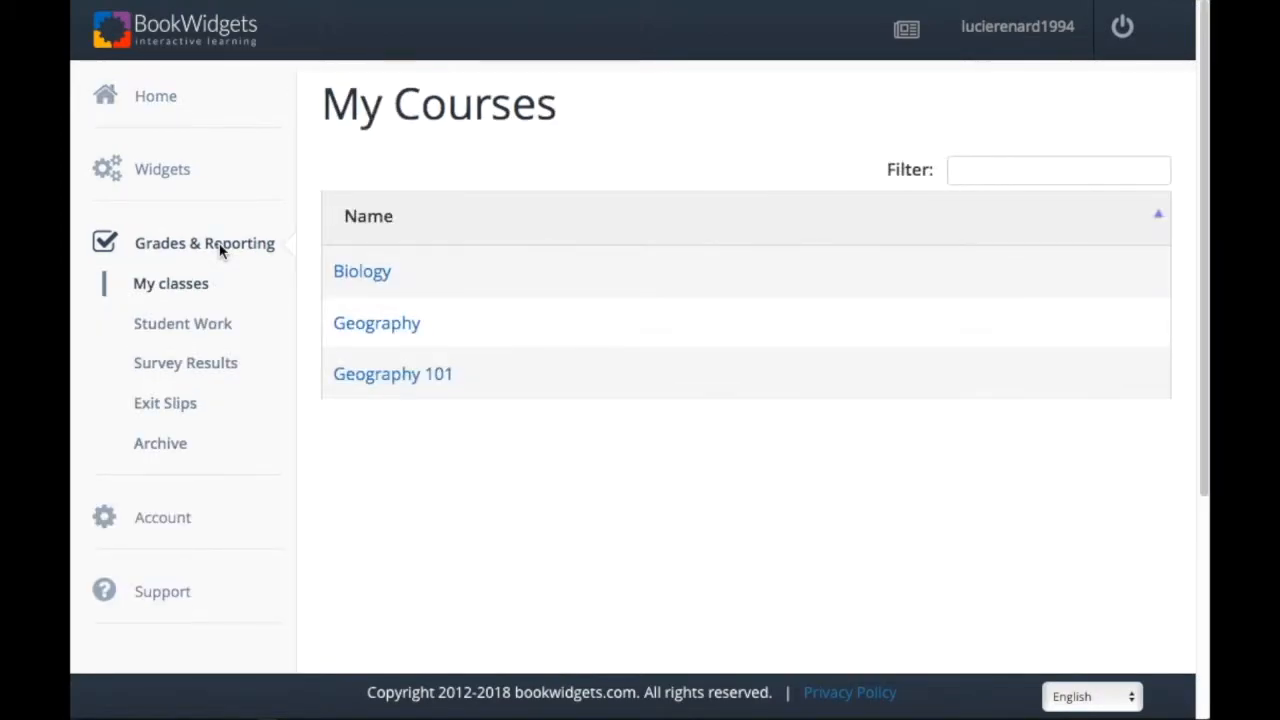
pyautogui.click(182, 324)
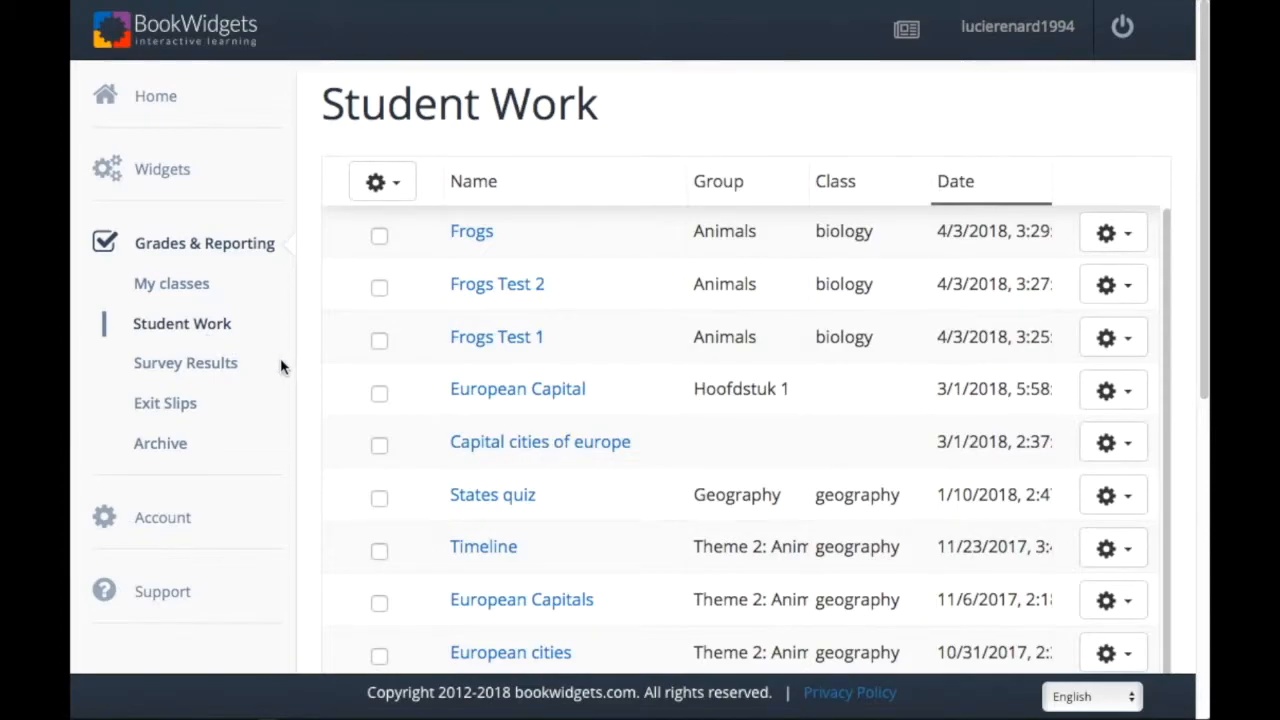
pyautogui.moveTo(496, 336)
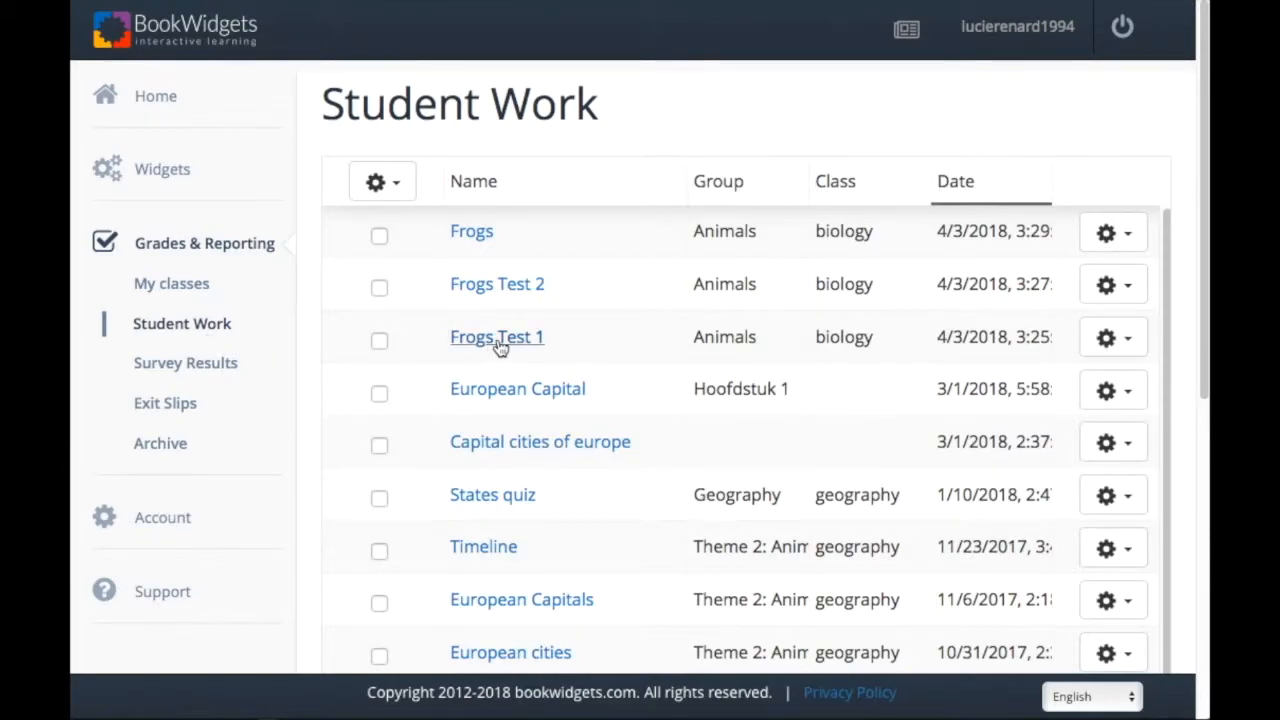
# - Show the Frogs quiz report down to the Answers table with per-question averages and three students' scores
pyautogui.click(496, 336)
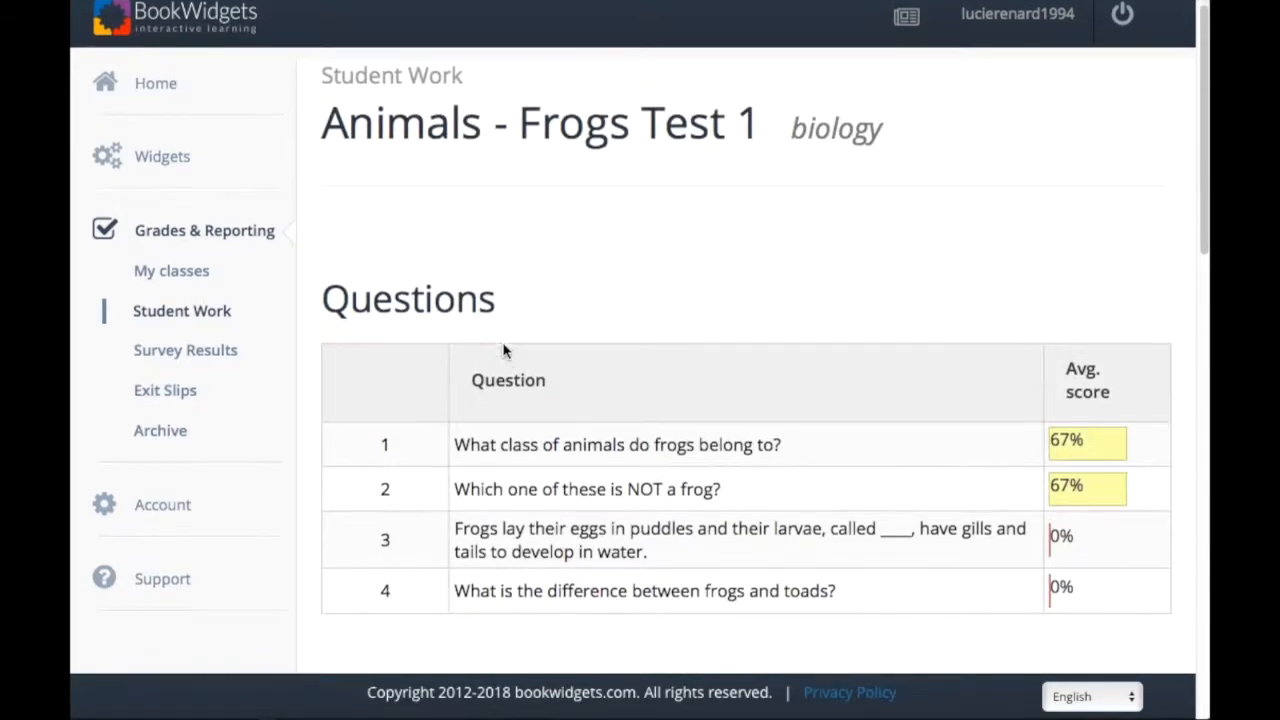
pyautogui.scroll(-3)
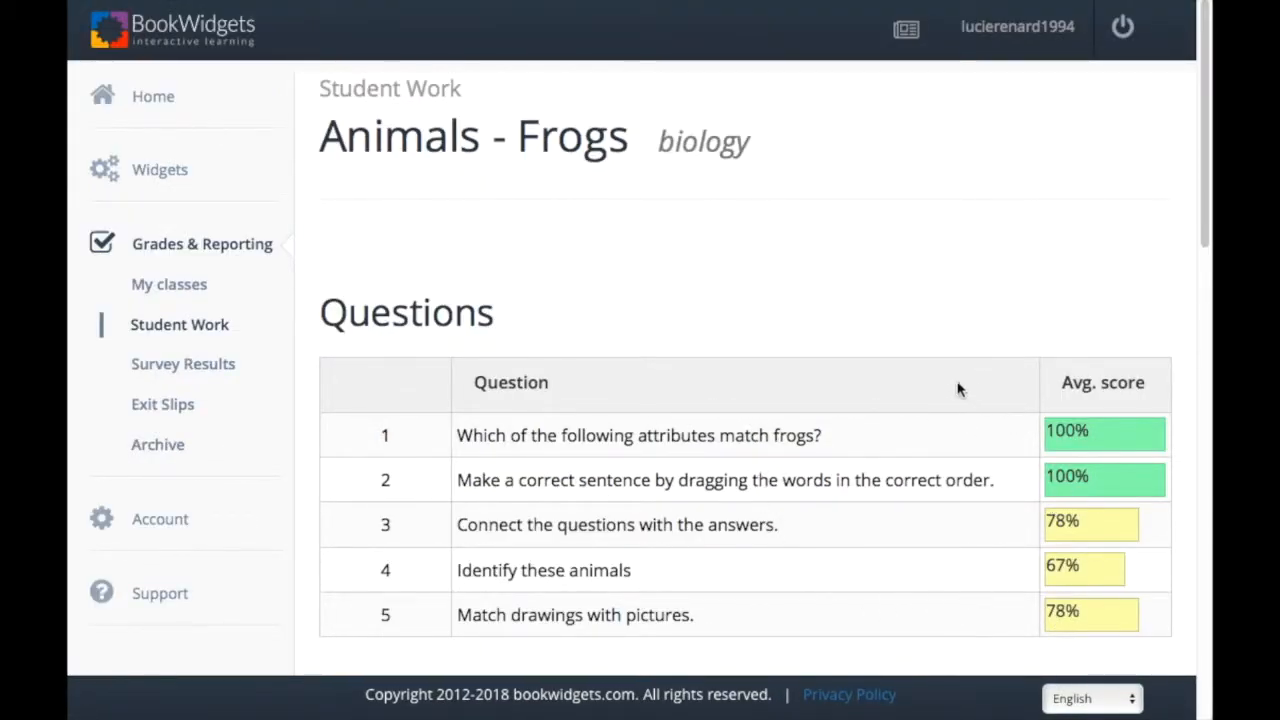
pyautogui.scroll(-3)
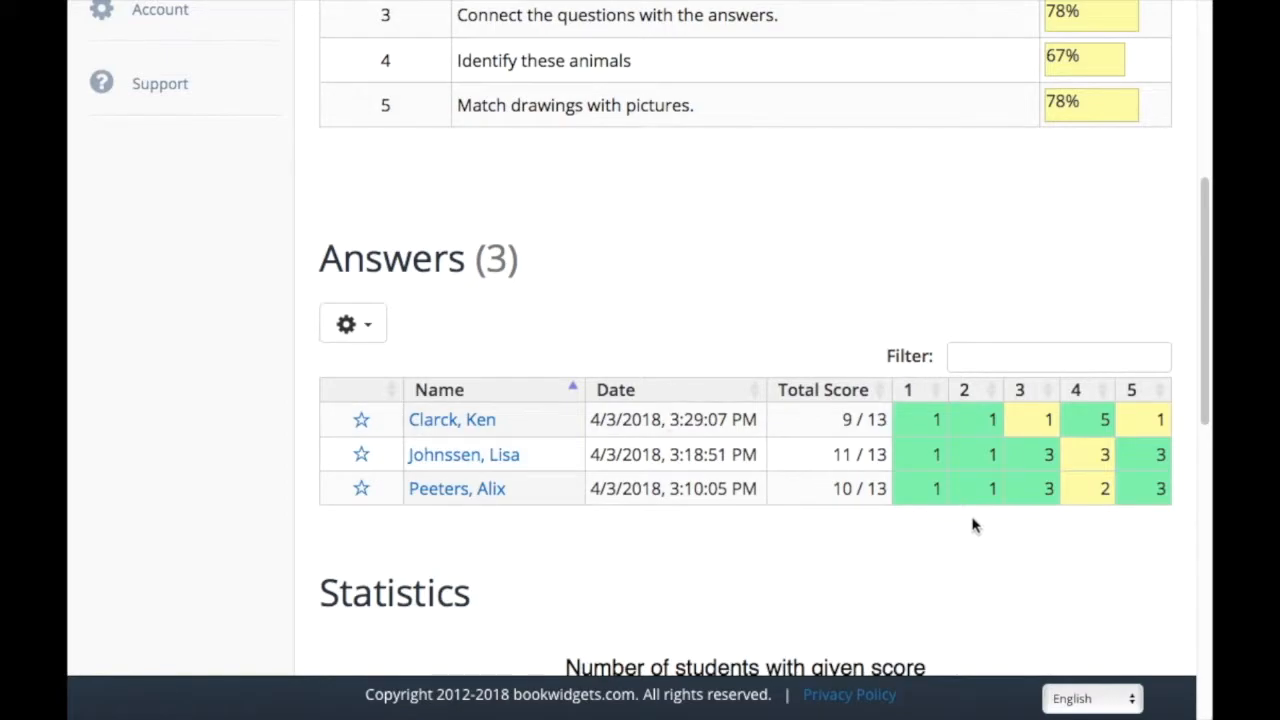
pyautogui.moveTo(964, 560)
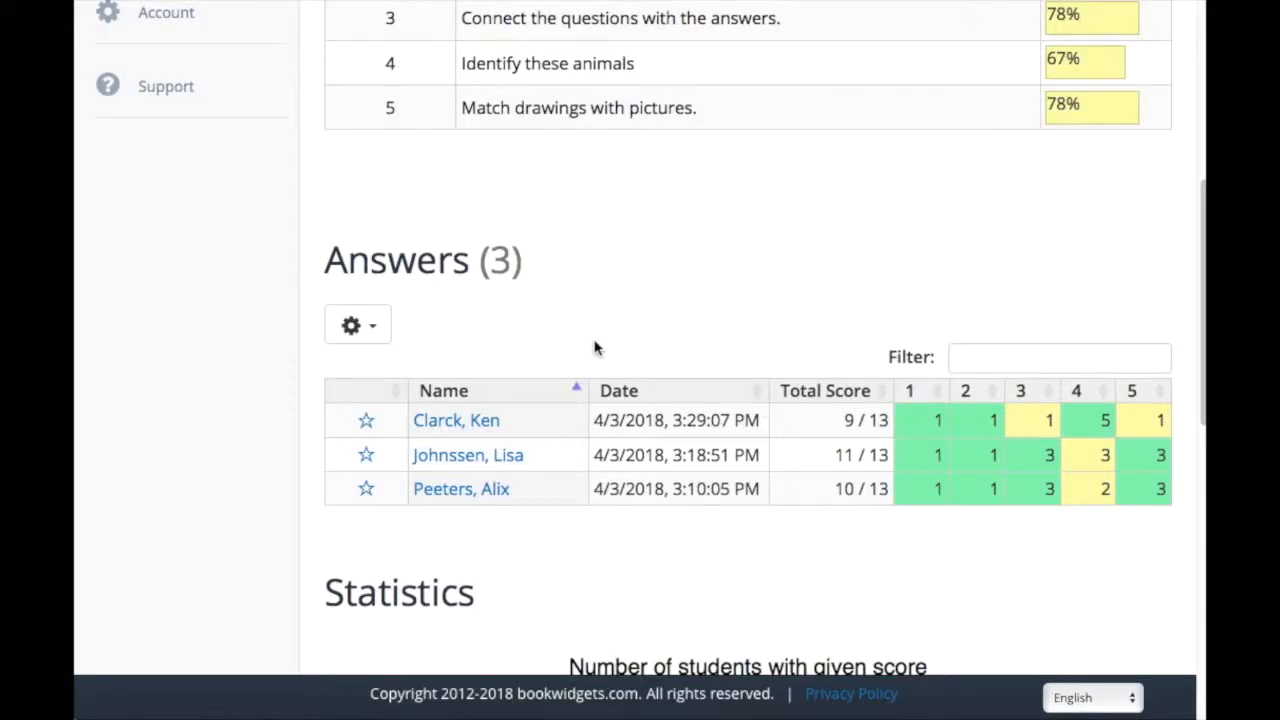
pyautogui.moveTo(460, 404)
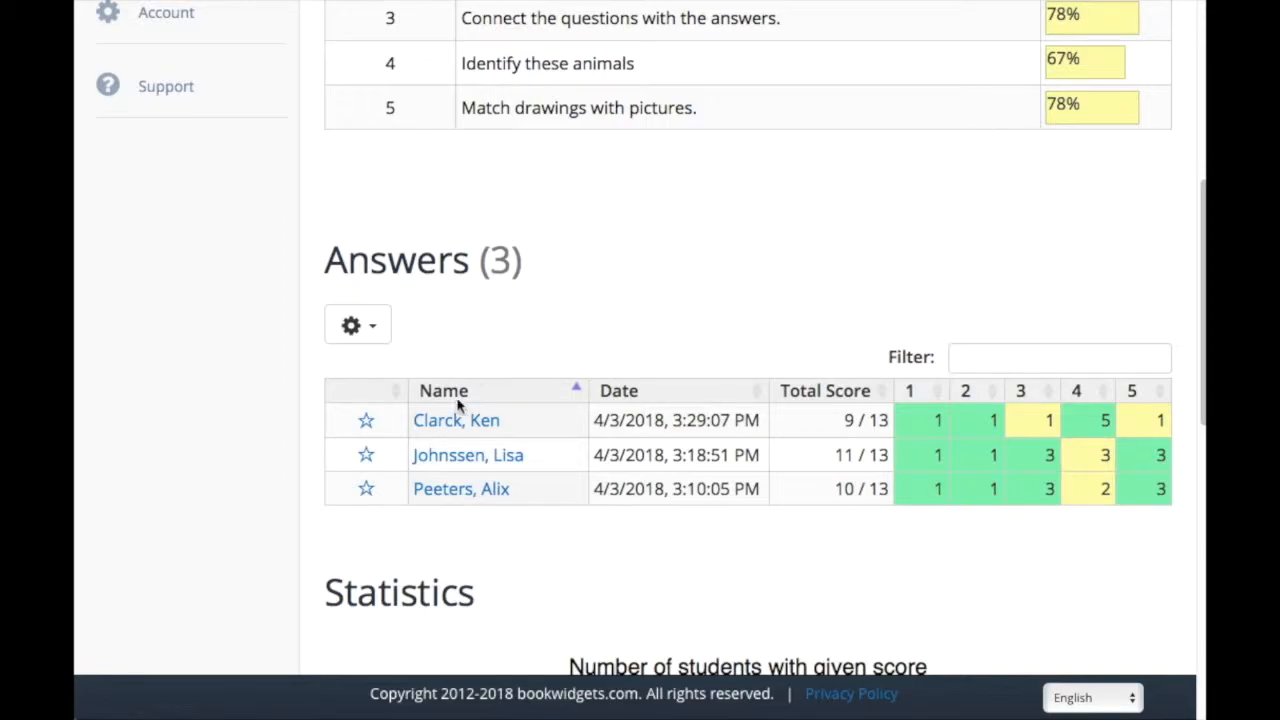
# - Add the summarizing comment 'Good work!' to the first student's submission and review the answer sheets
pyautogui.click(456, 420)
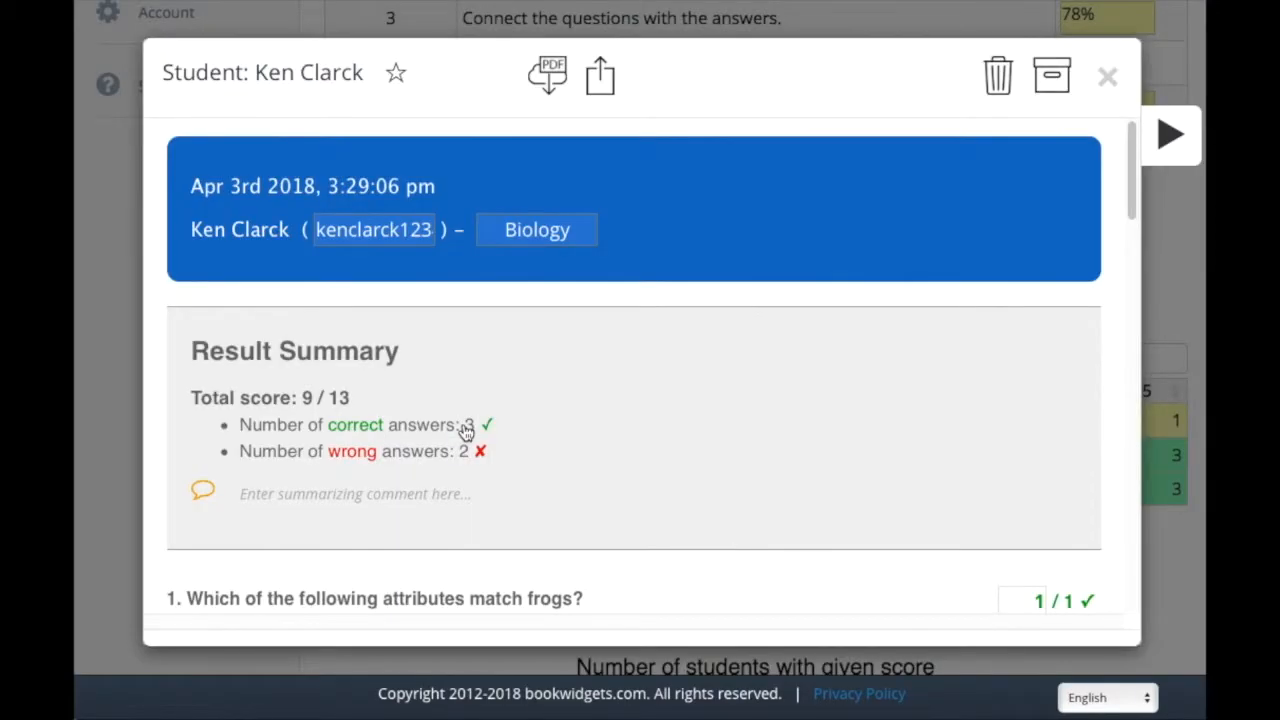
pyautogui.scroll(-3)
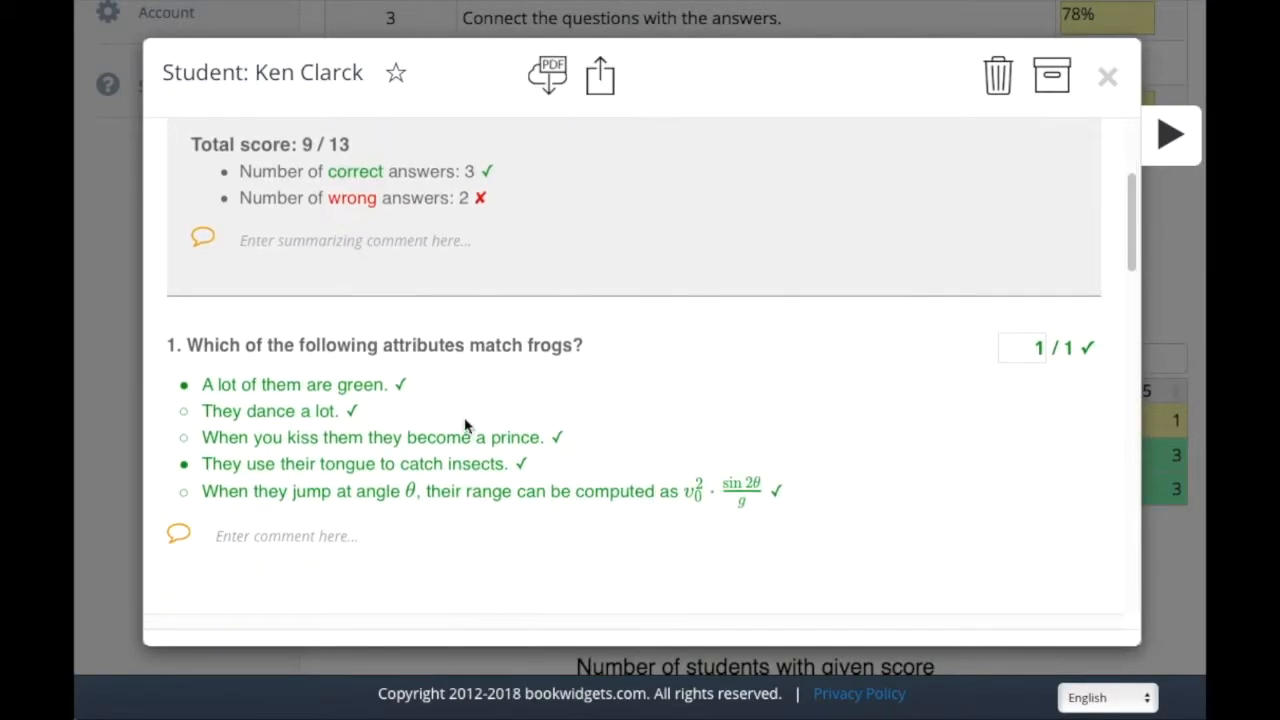
pyautogui.write('G')
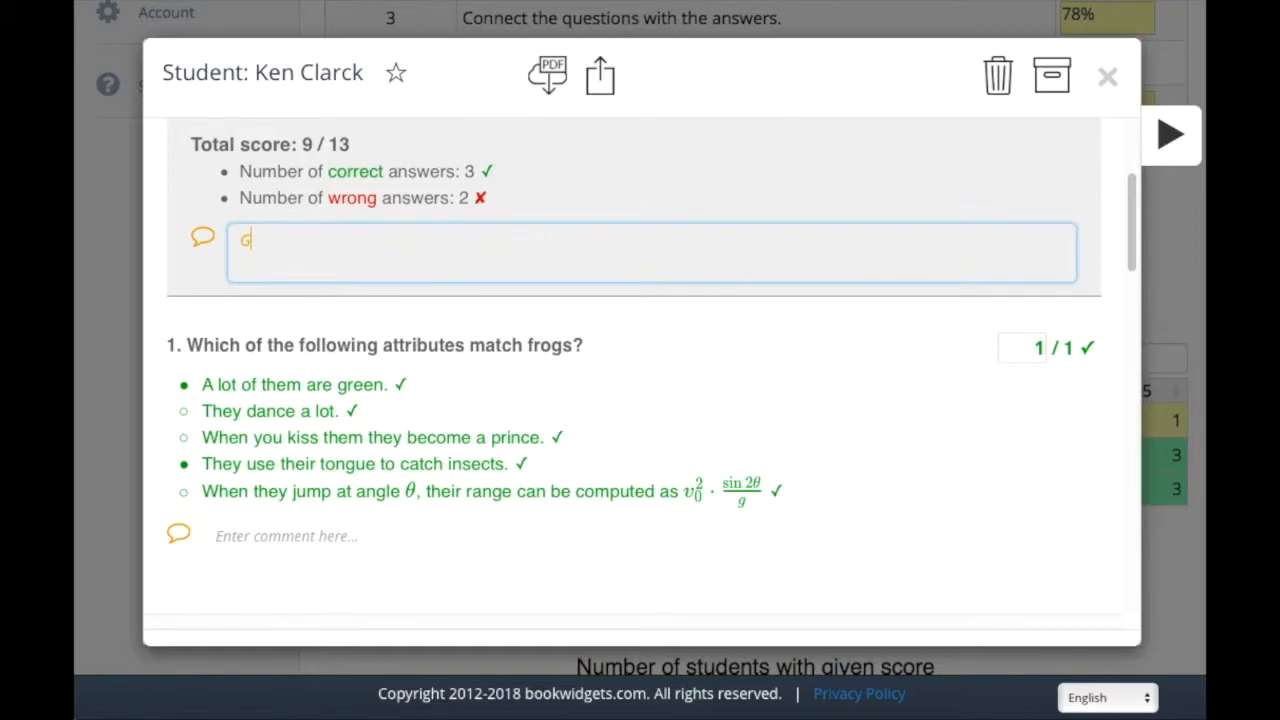
pyautogui.write('ood work!')
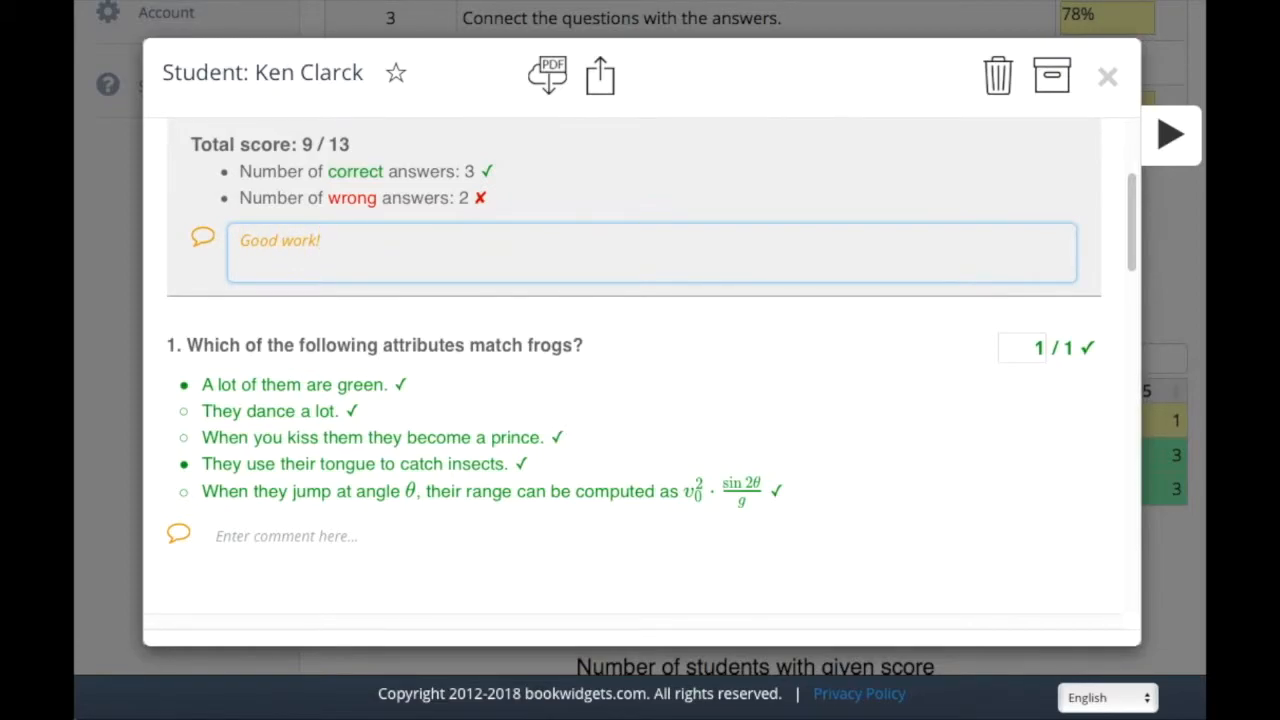
pyautogui.scroll(-3)
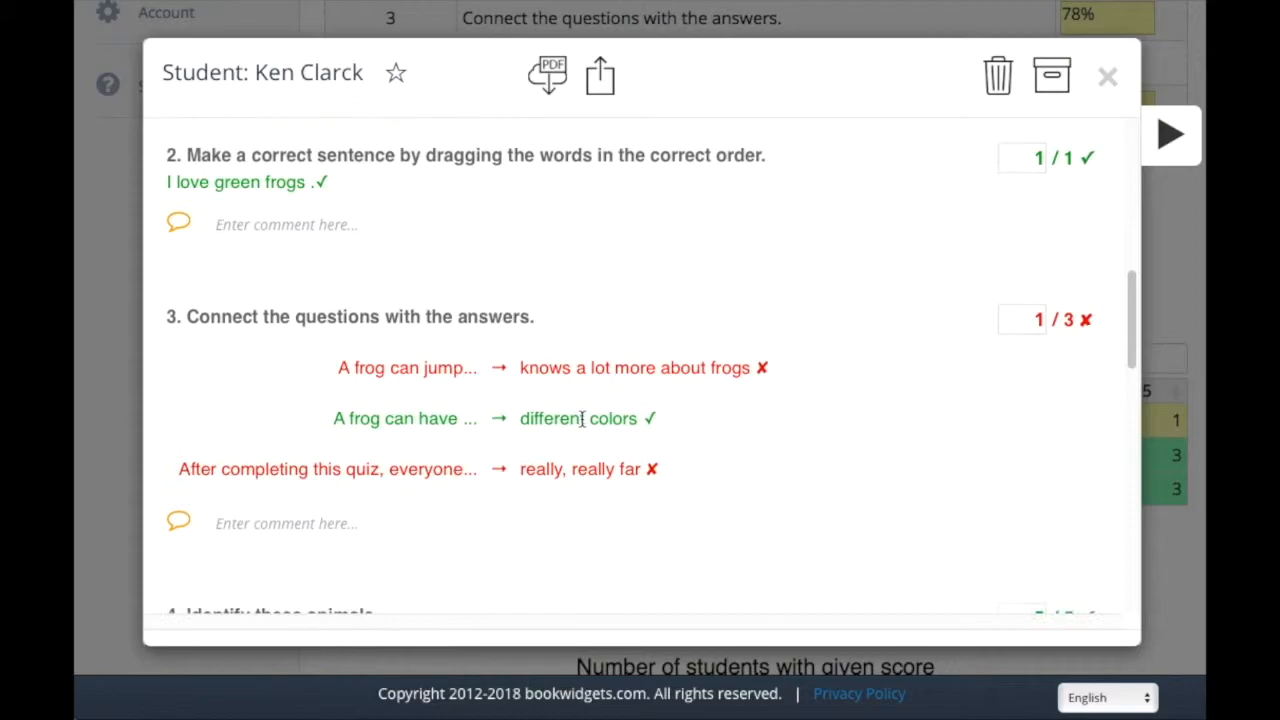
pyautogui.scroll(-3)
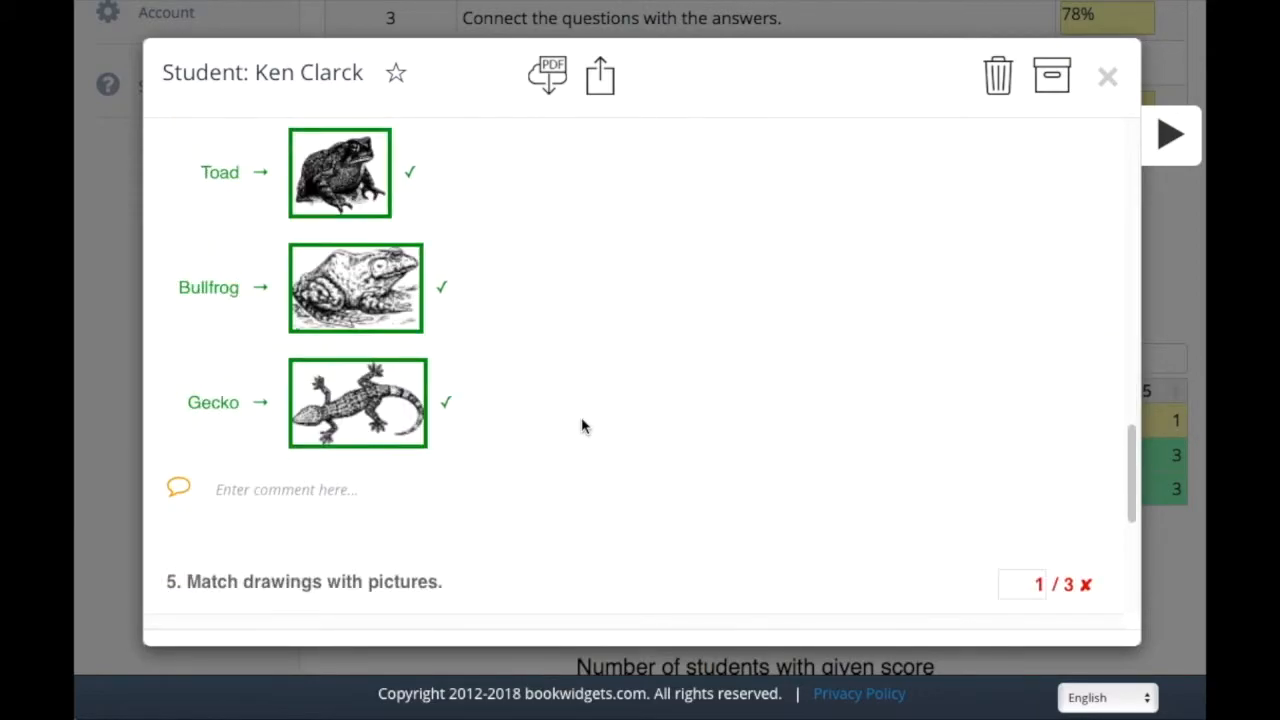
pyautogui.scroll(-3)
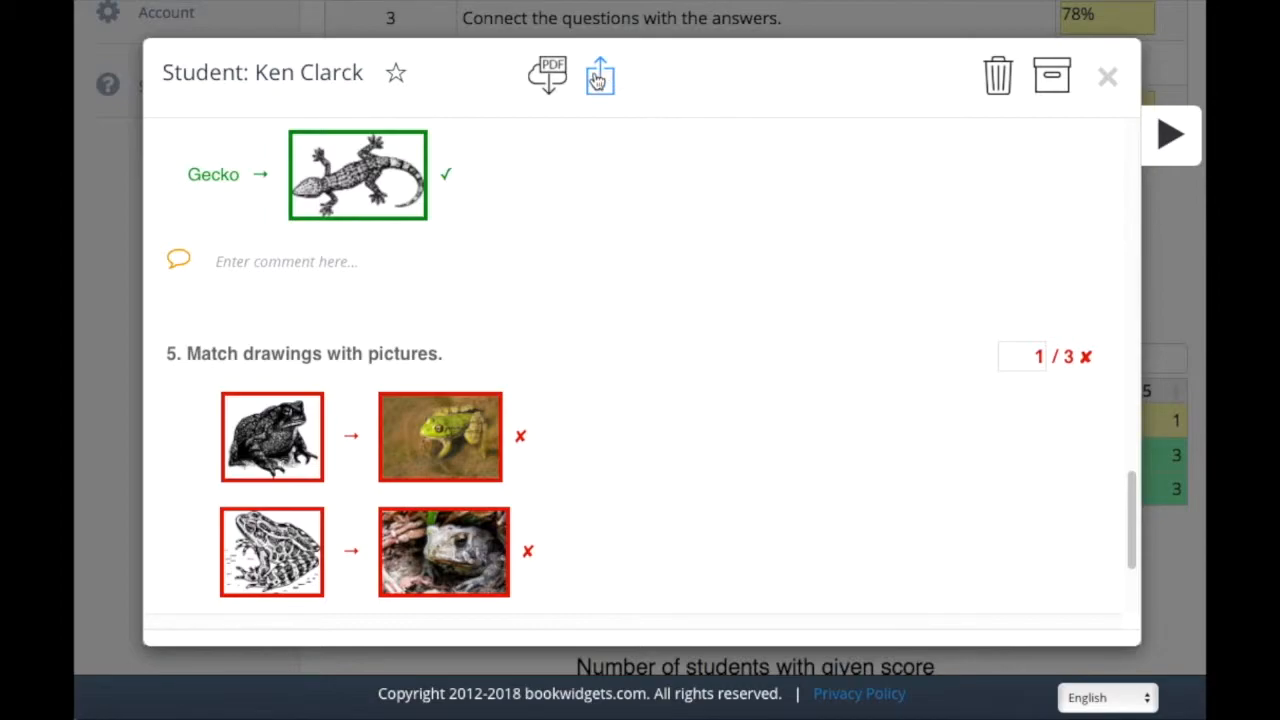
pyautogui.moveTo(1170, 132)
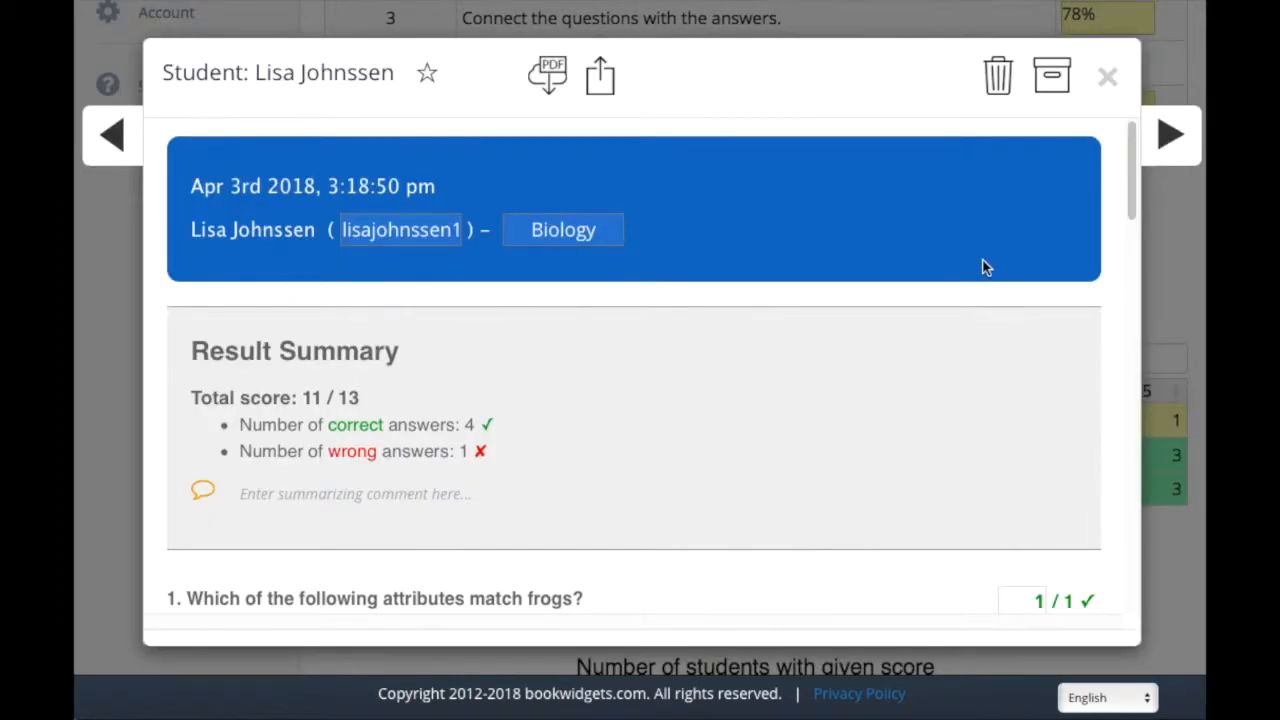
pyautogui.scroll(-3)
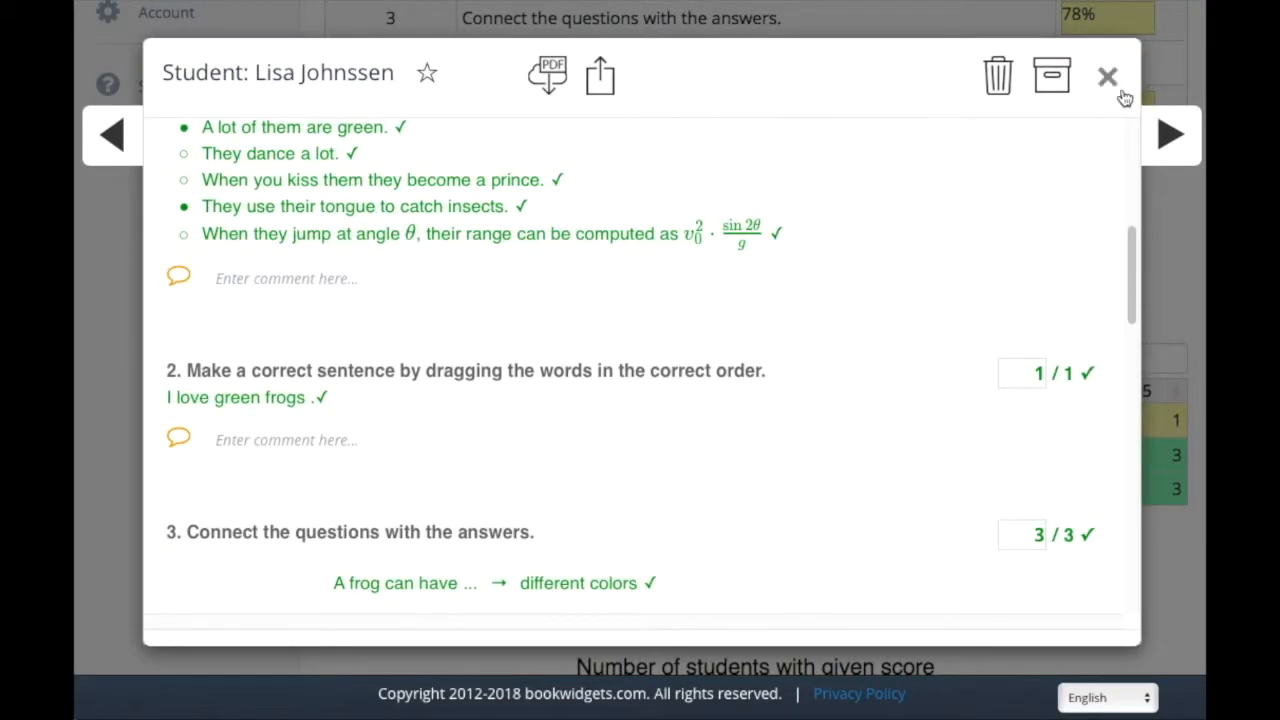
pyautogui.click(1108, 76)
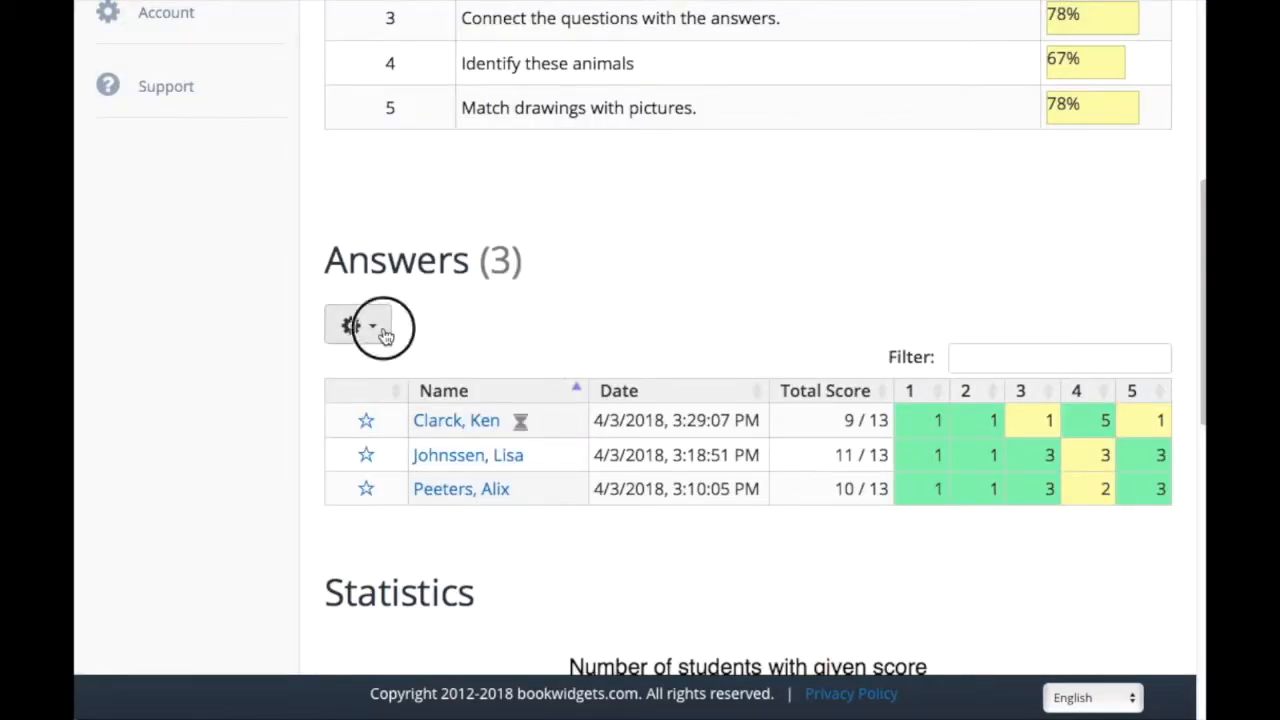
# - Check the Answers table's gear menu and return to the top of the Frogs report
pyautogui.click(356, 324)
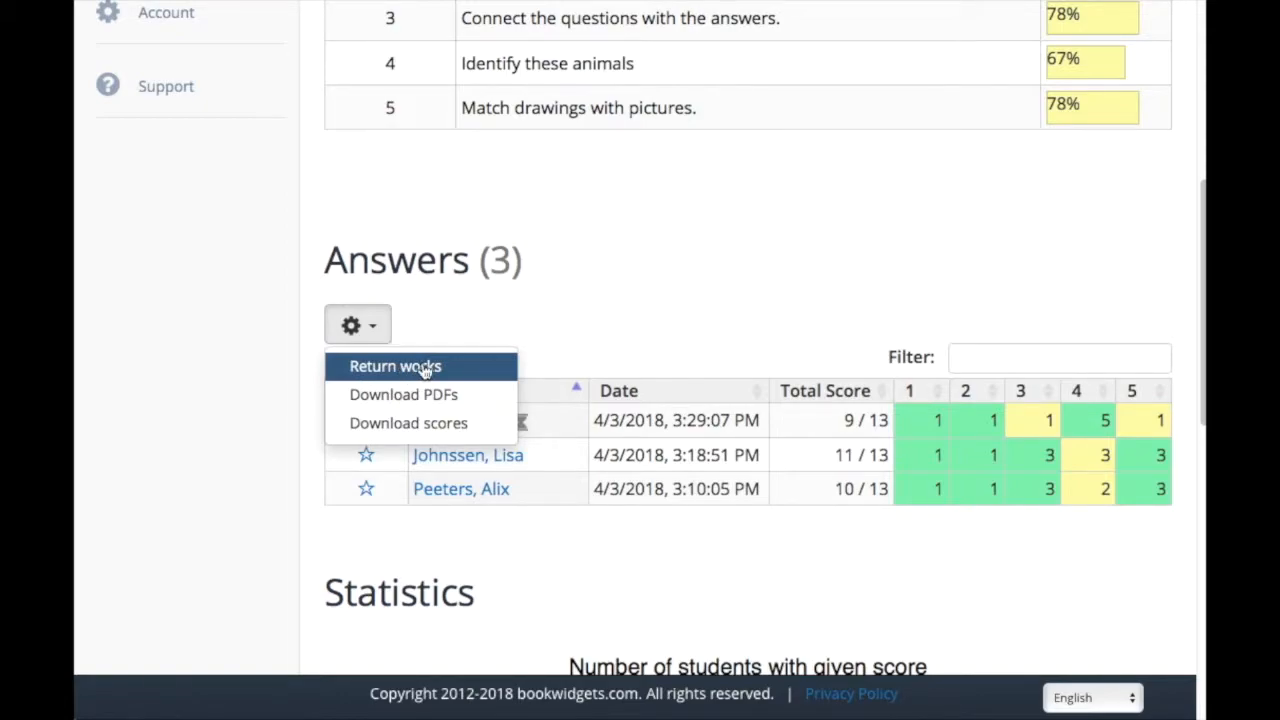
pyautogui.click(444, 332)
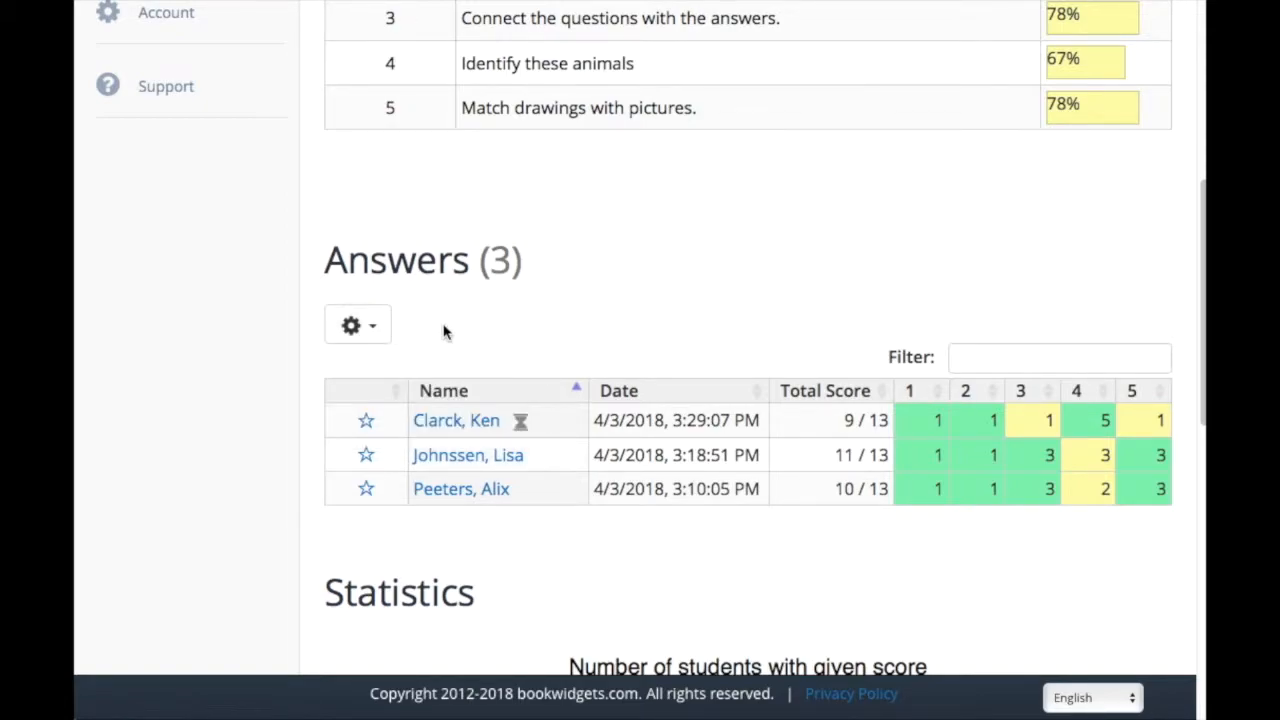
pyautogui.scroll(3)
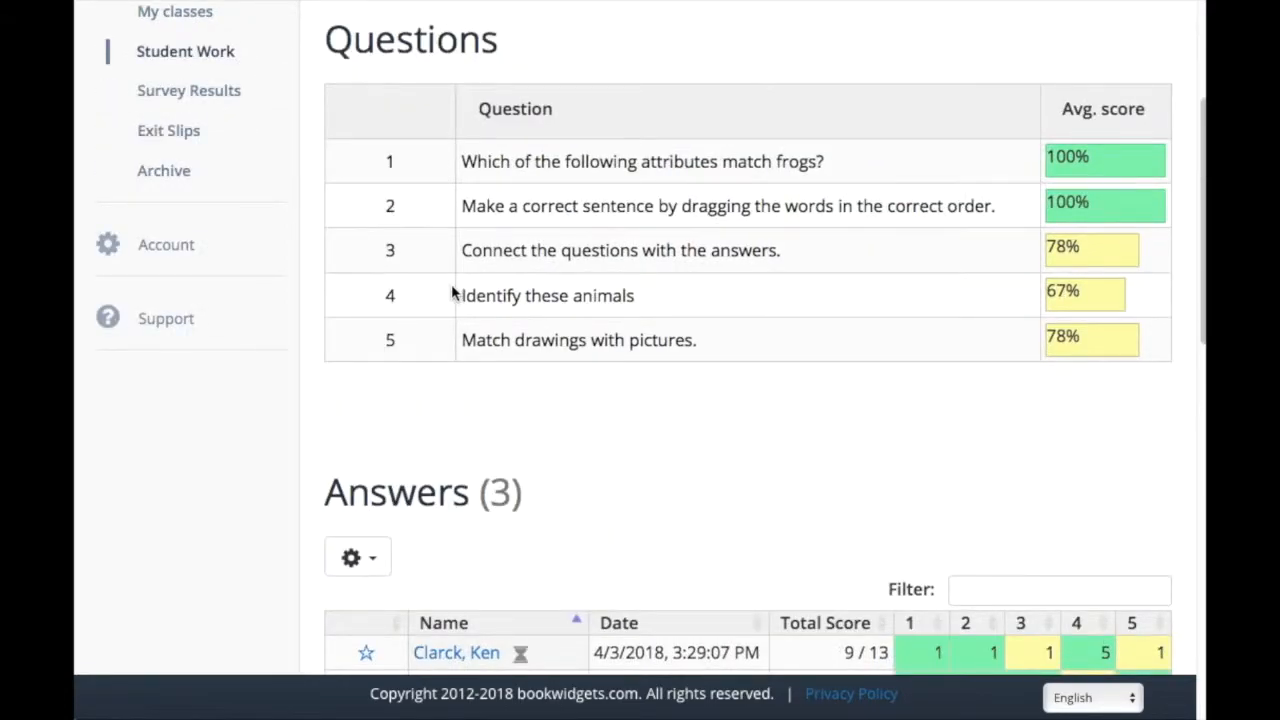
pyautogui.click(642, 160)
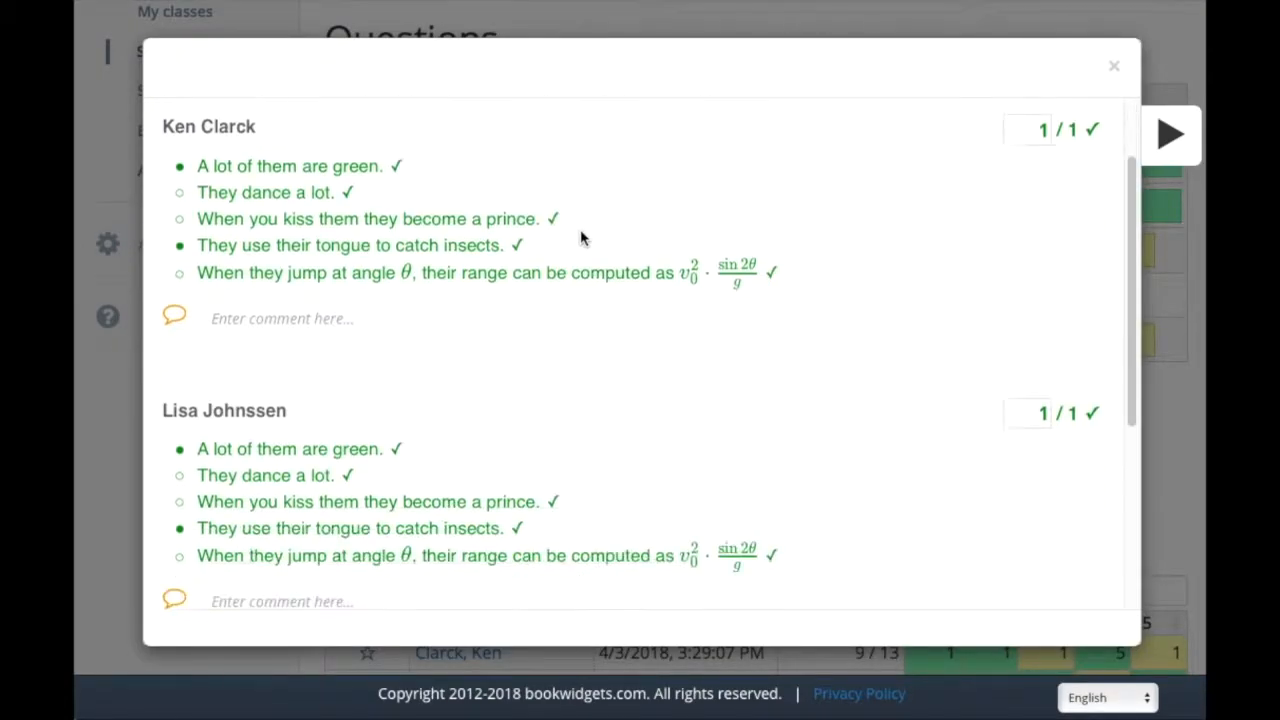
pyautogui.scroll(-3)
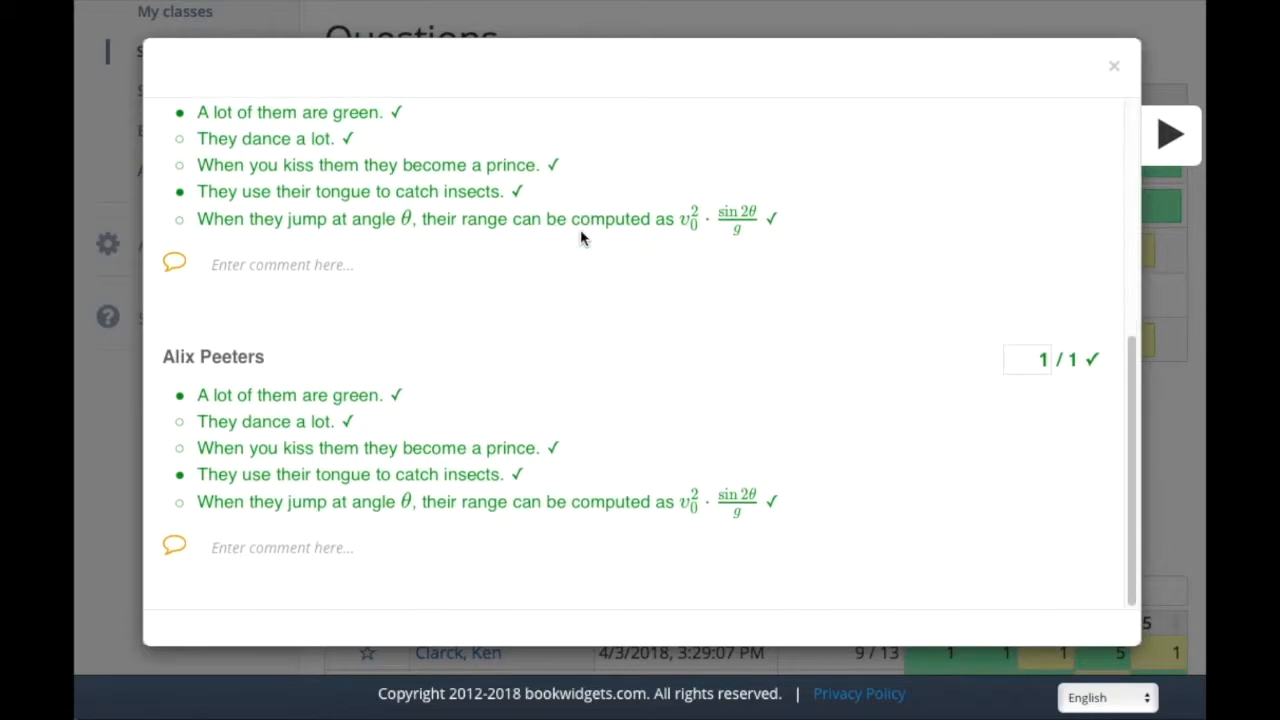
pyautogui.click(1112, 66)
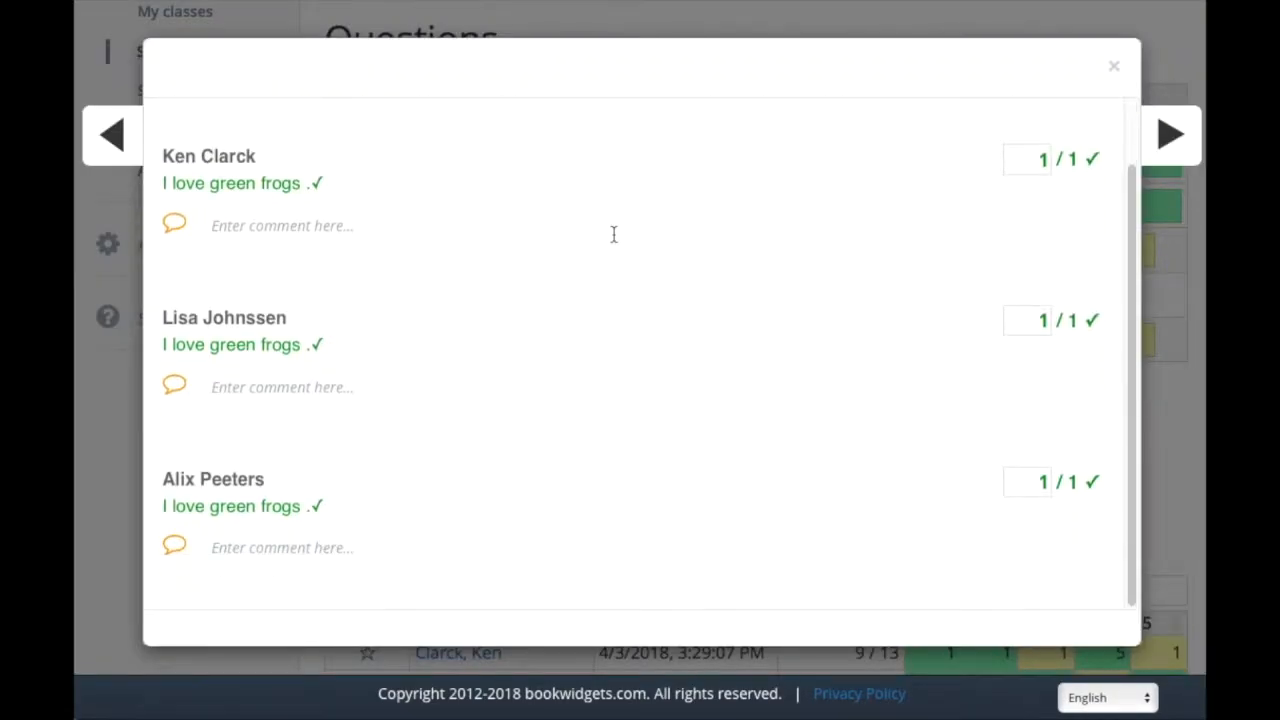
pyautogui.click(1112, 66)
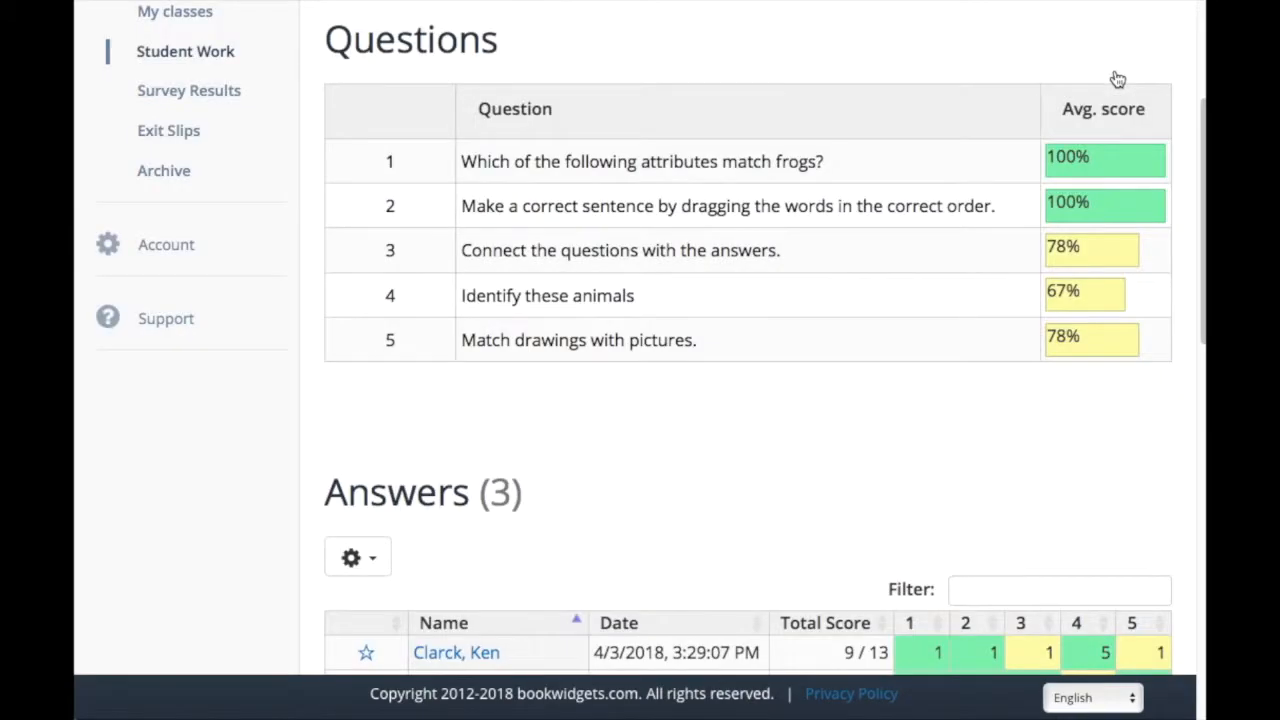